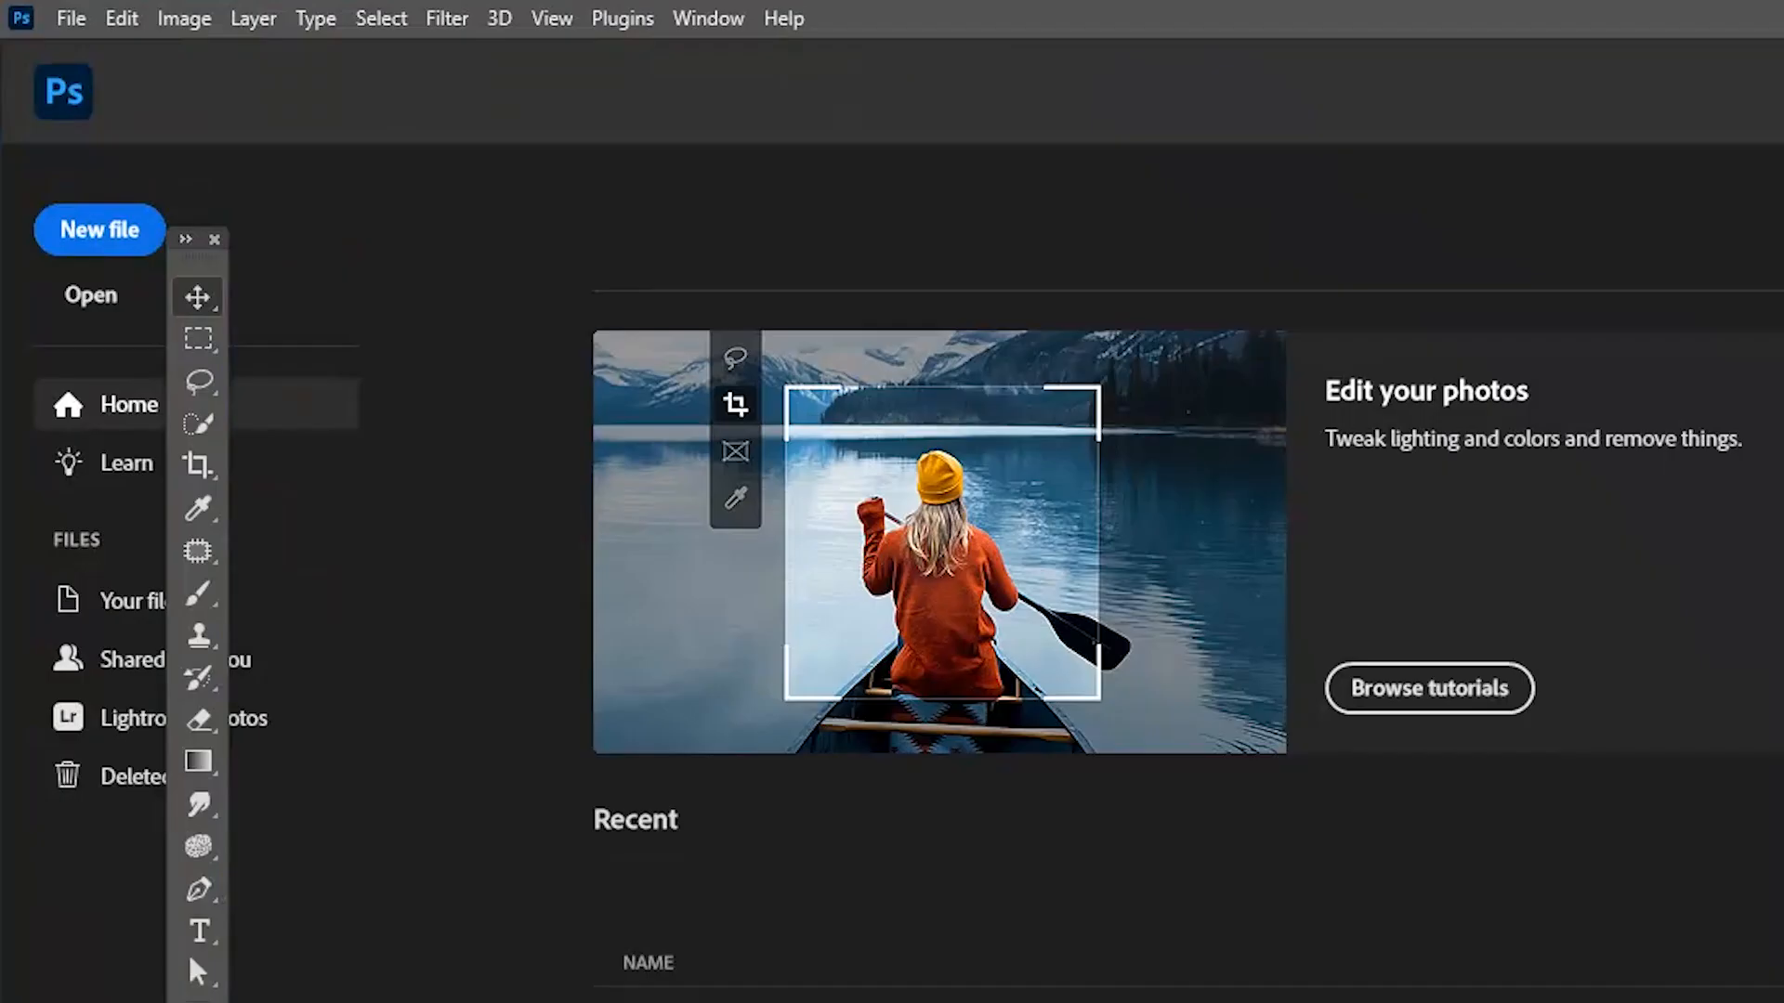
# - Open the julian-maier streetstyle photo from the Desktop via File > Open
pyautogui.click(69, 19)
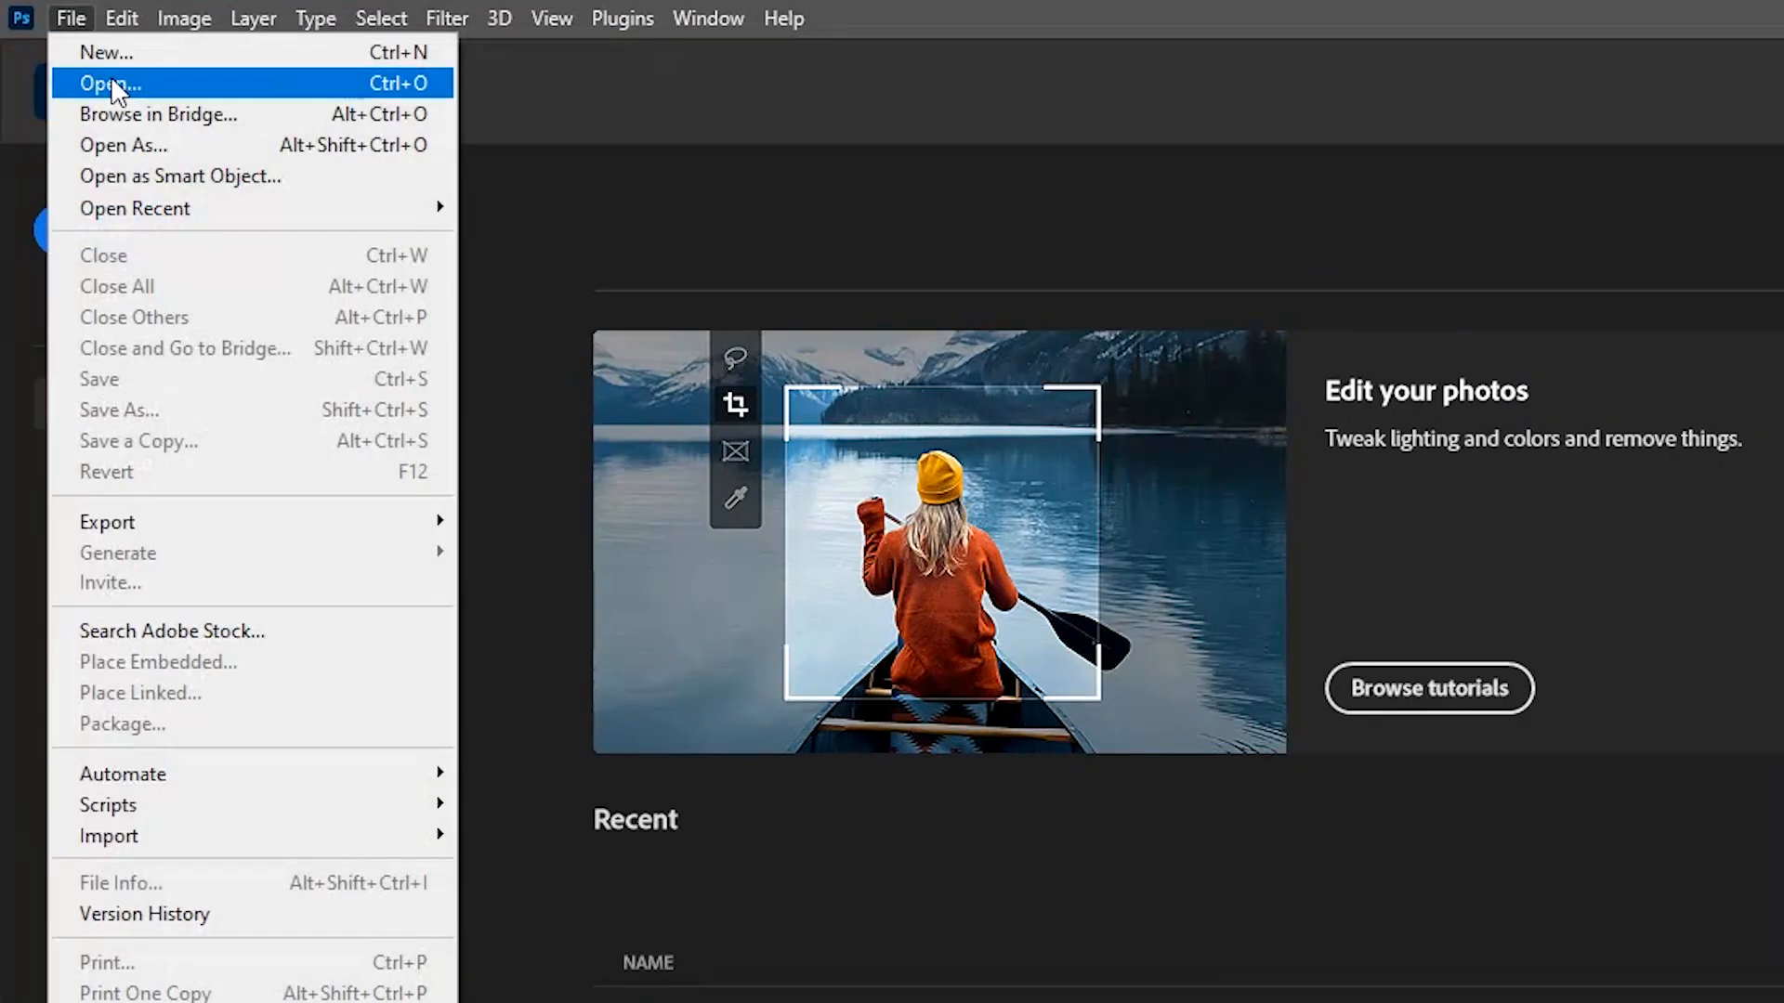
pyautogui.click(107, 83)
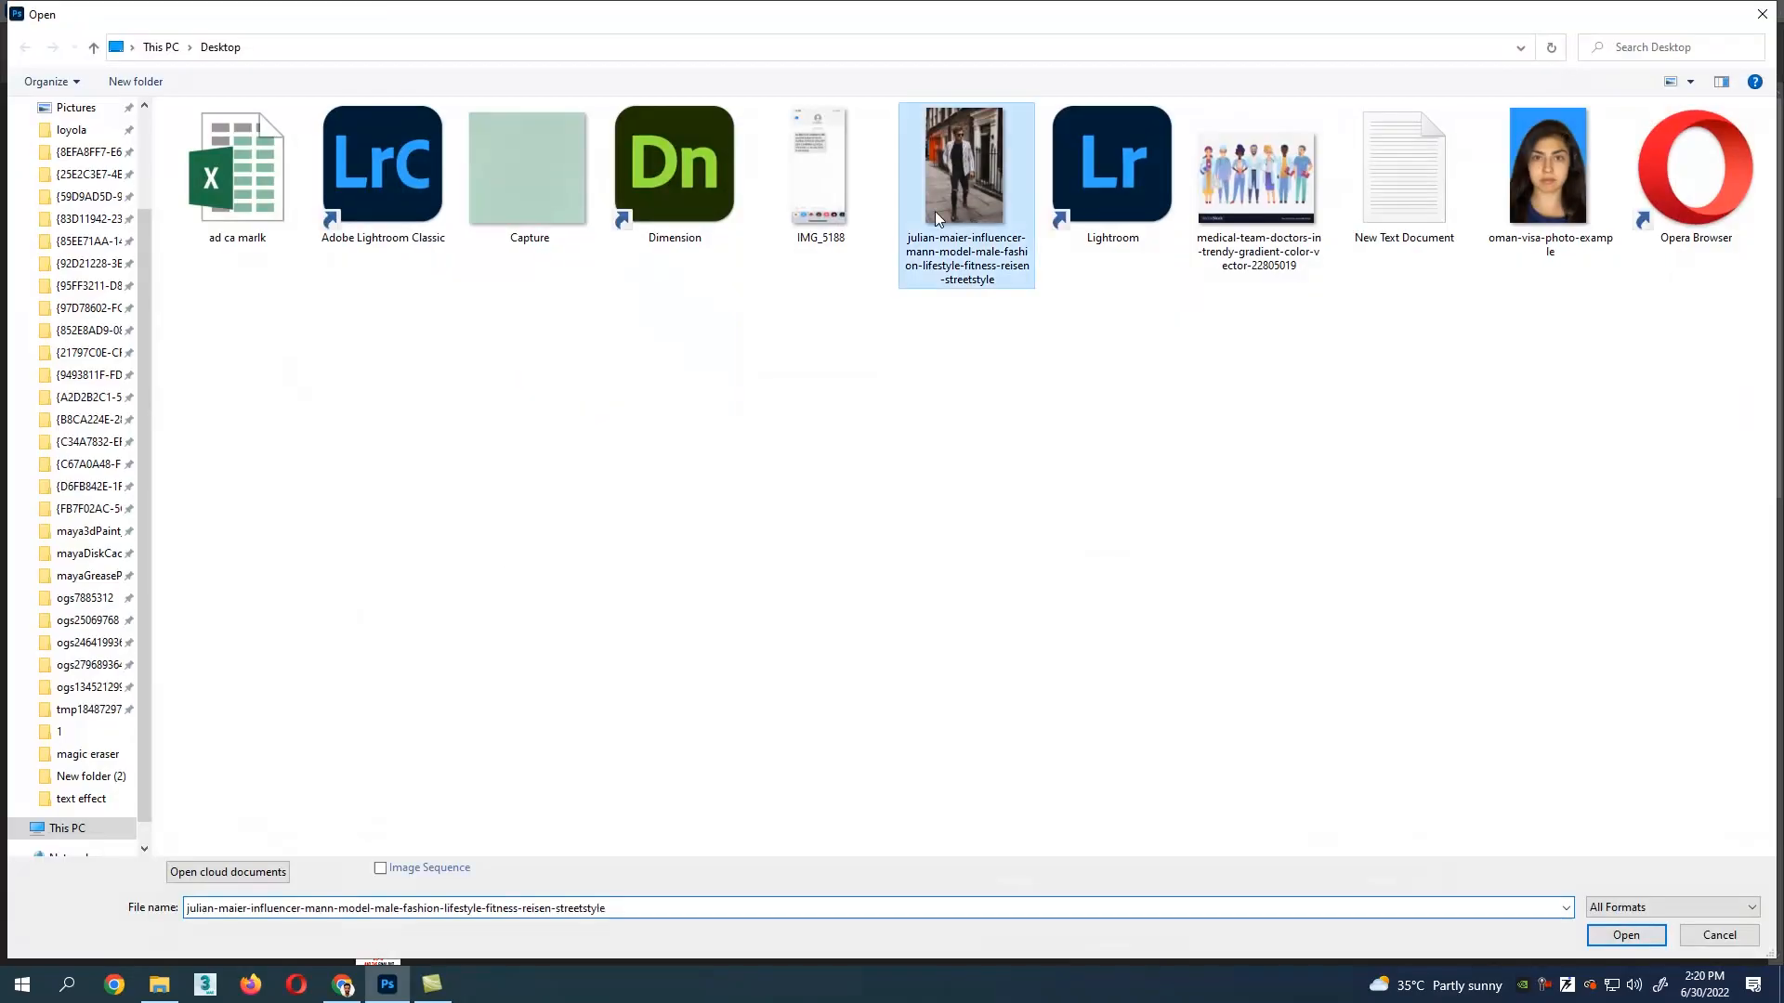
pyautogui.click(1624, 934)
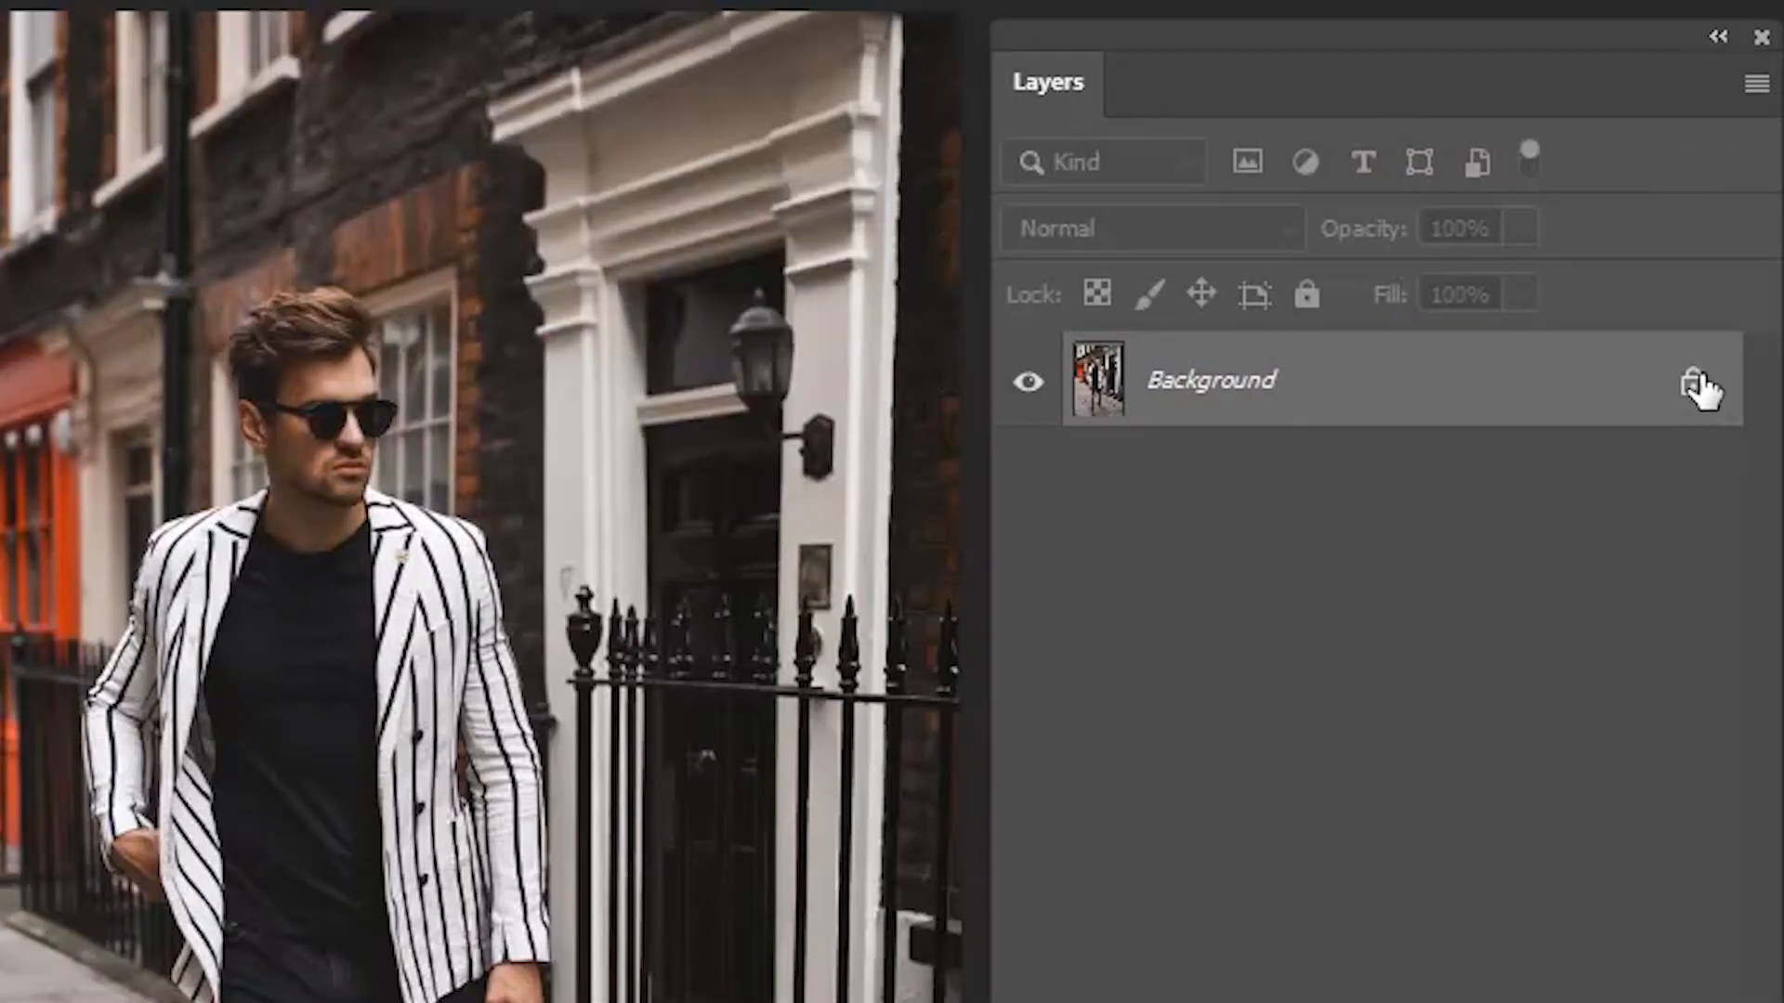
# - Unlock the Background layer and show its Properties panel with Quick Actions
pyautogui.click(334, 9)
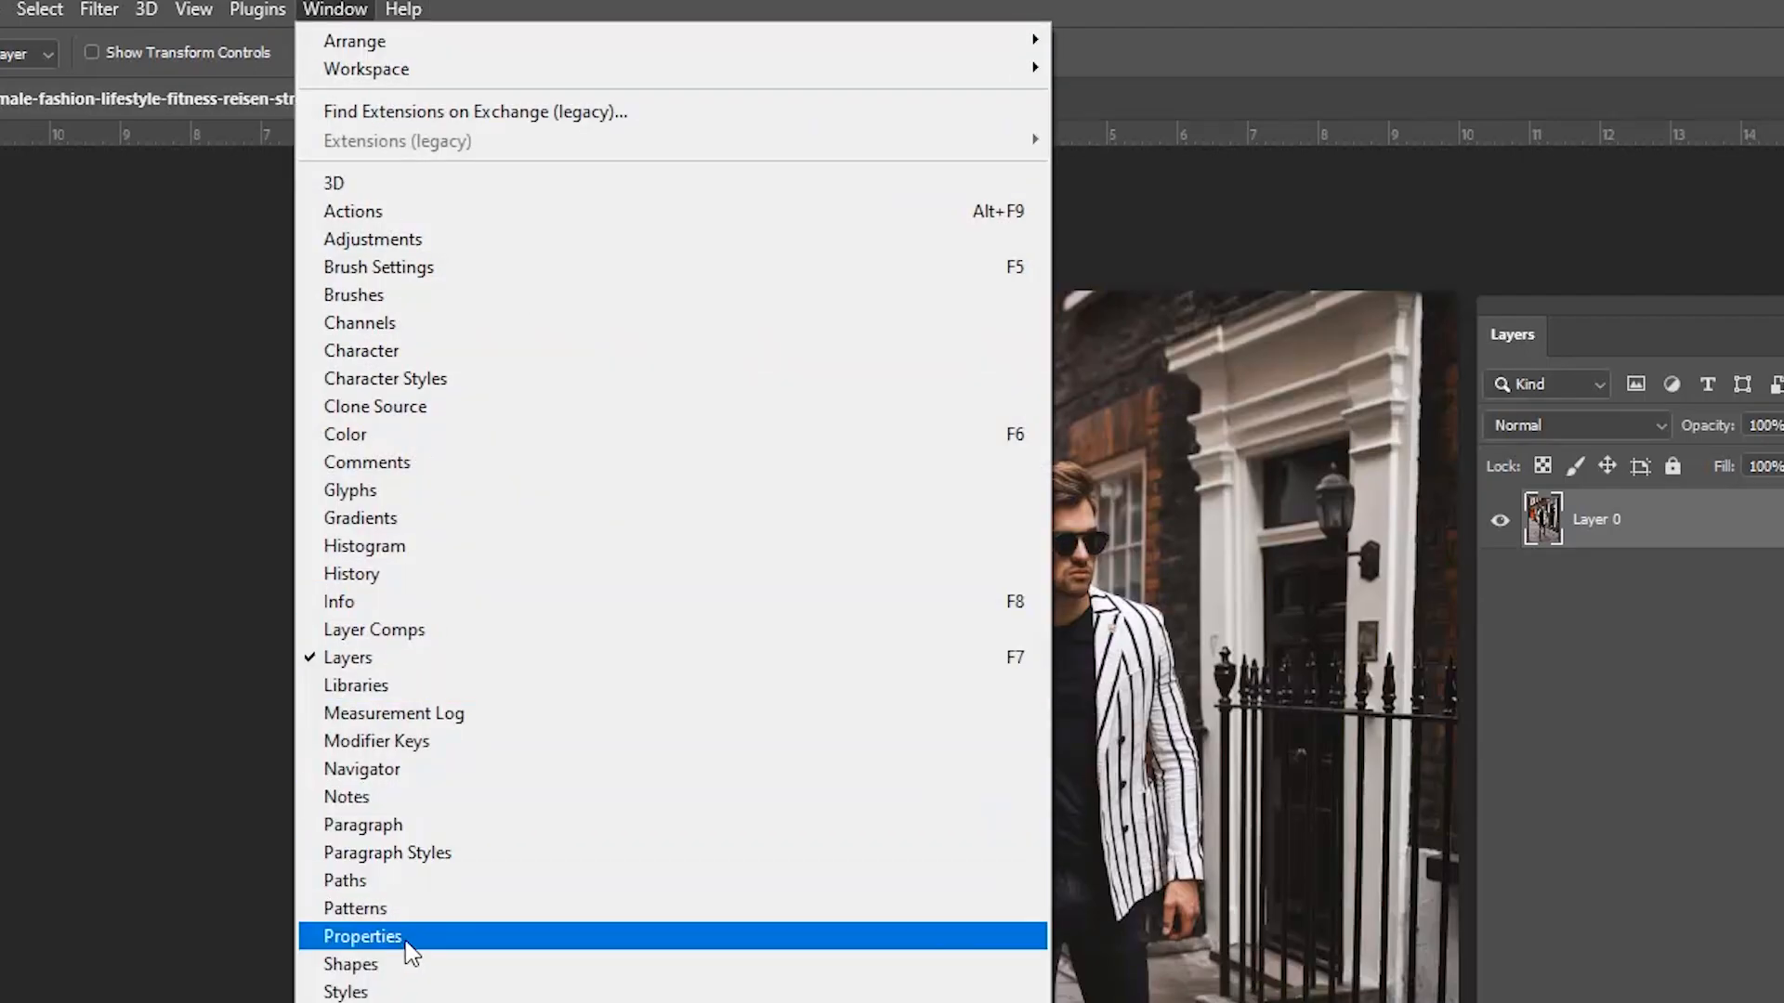
pyautogui.click(362, 936)
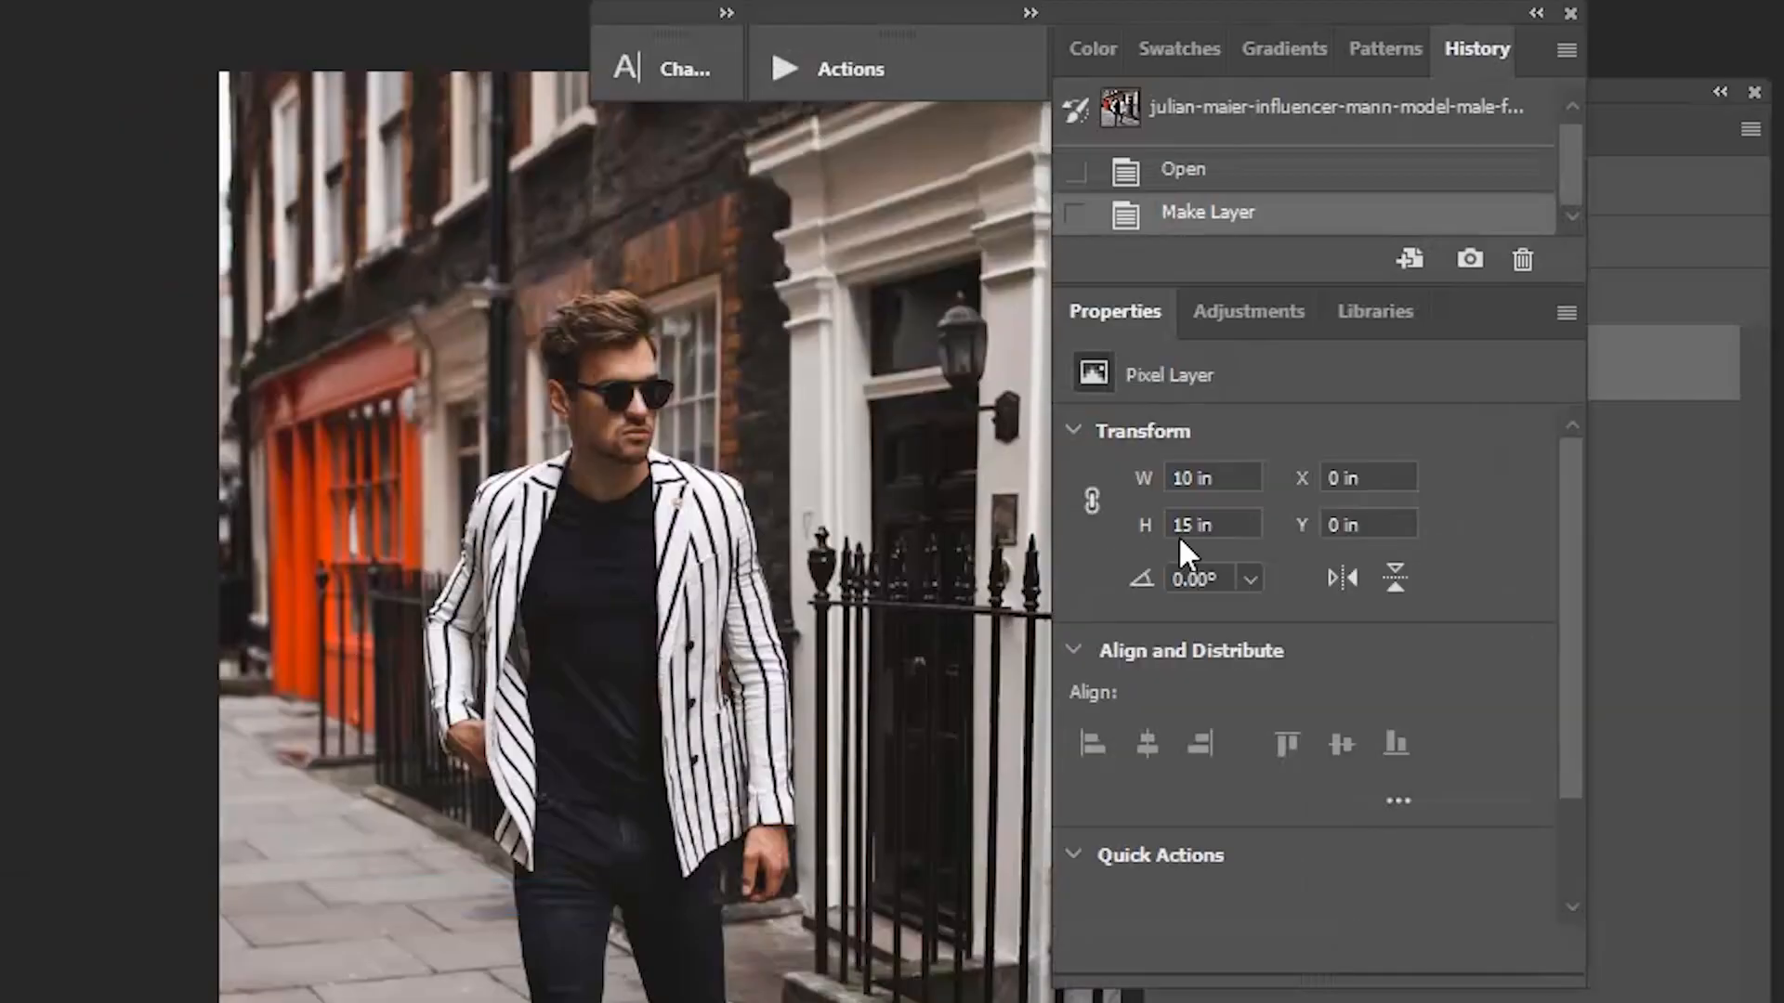
pyautogui.moveTo(1086, 887)
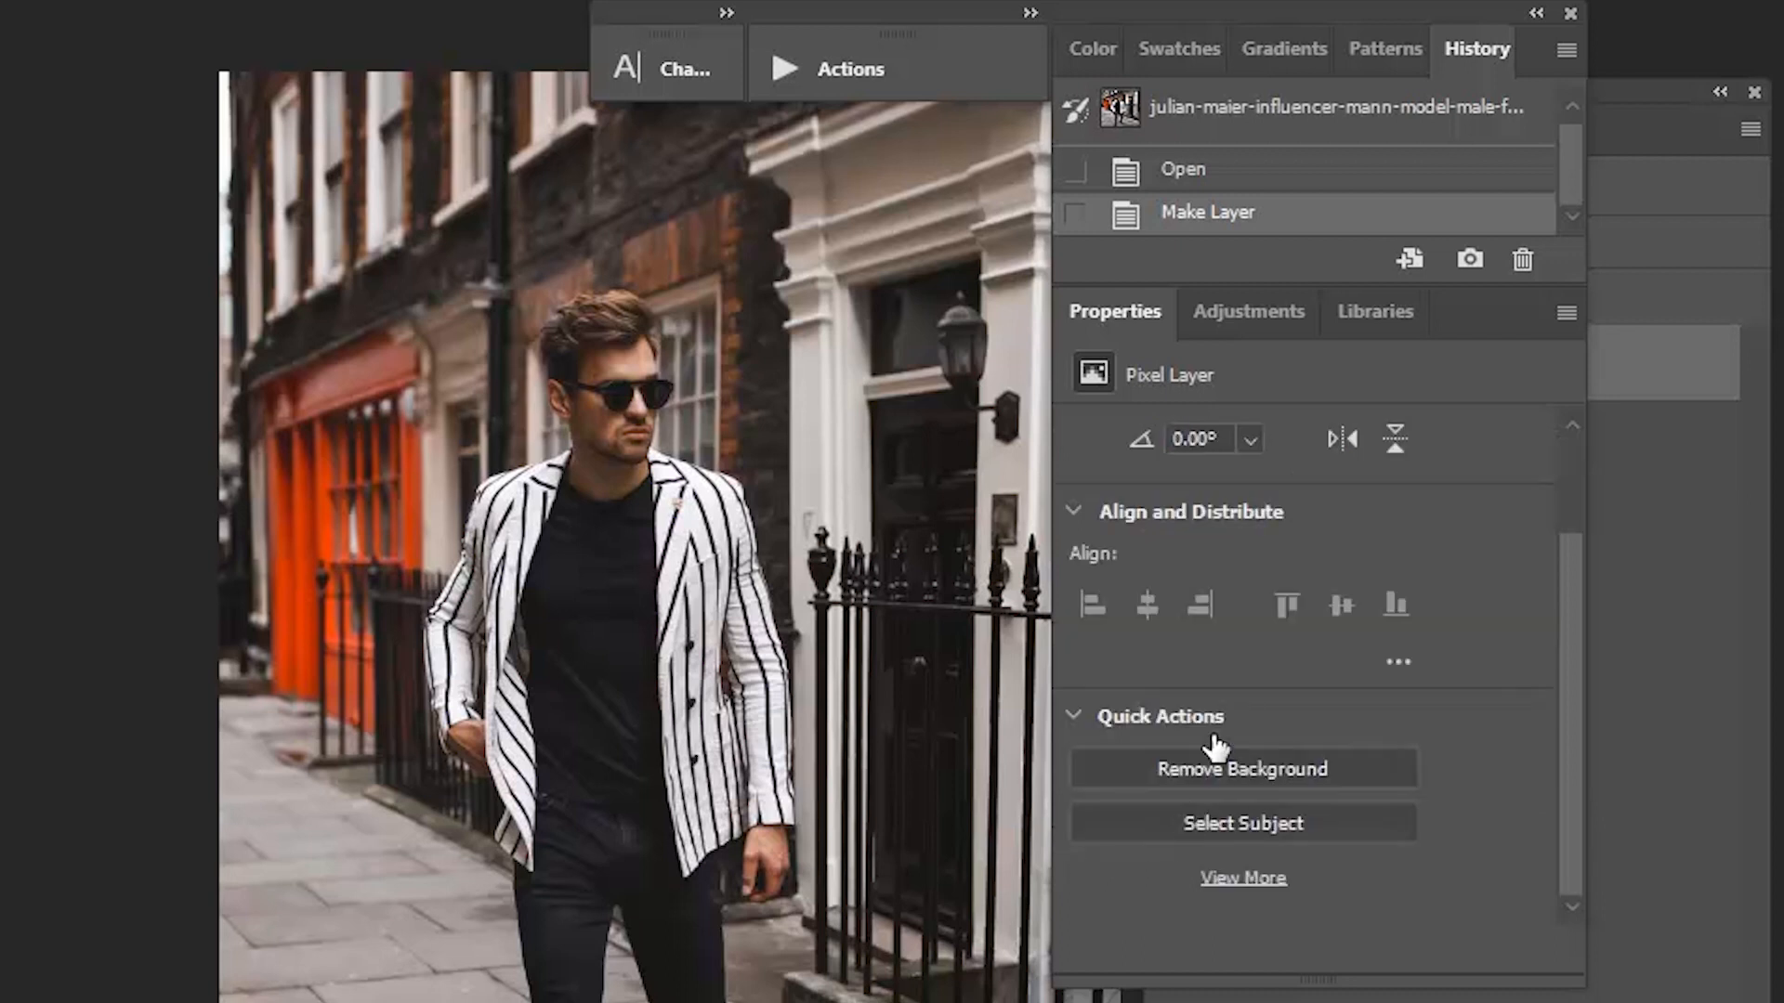
pyautogui.moveTo(1223, 785)
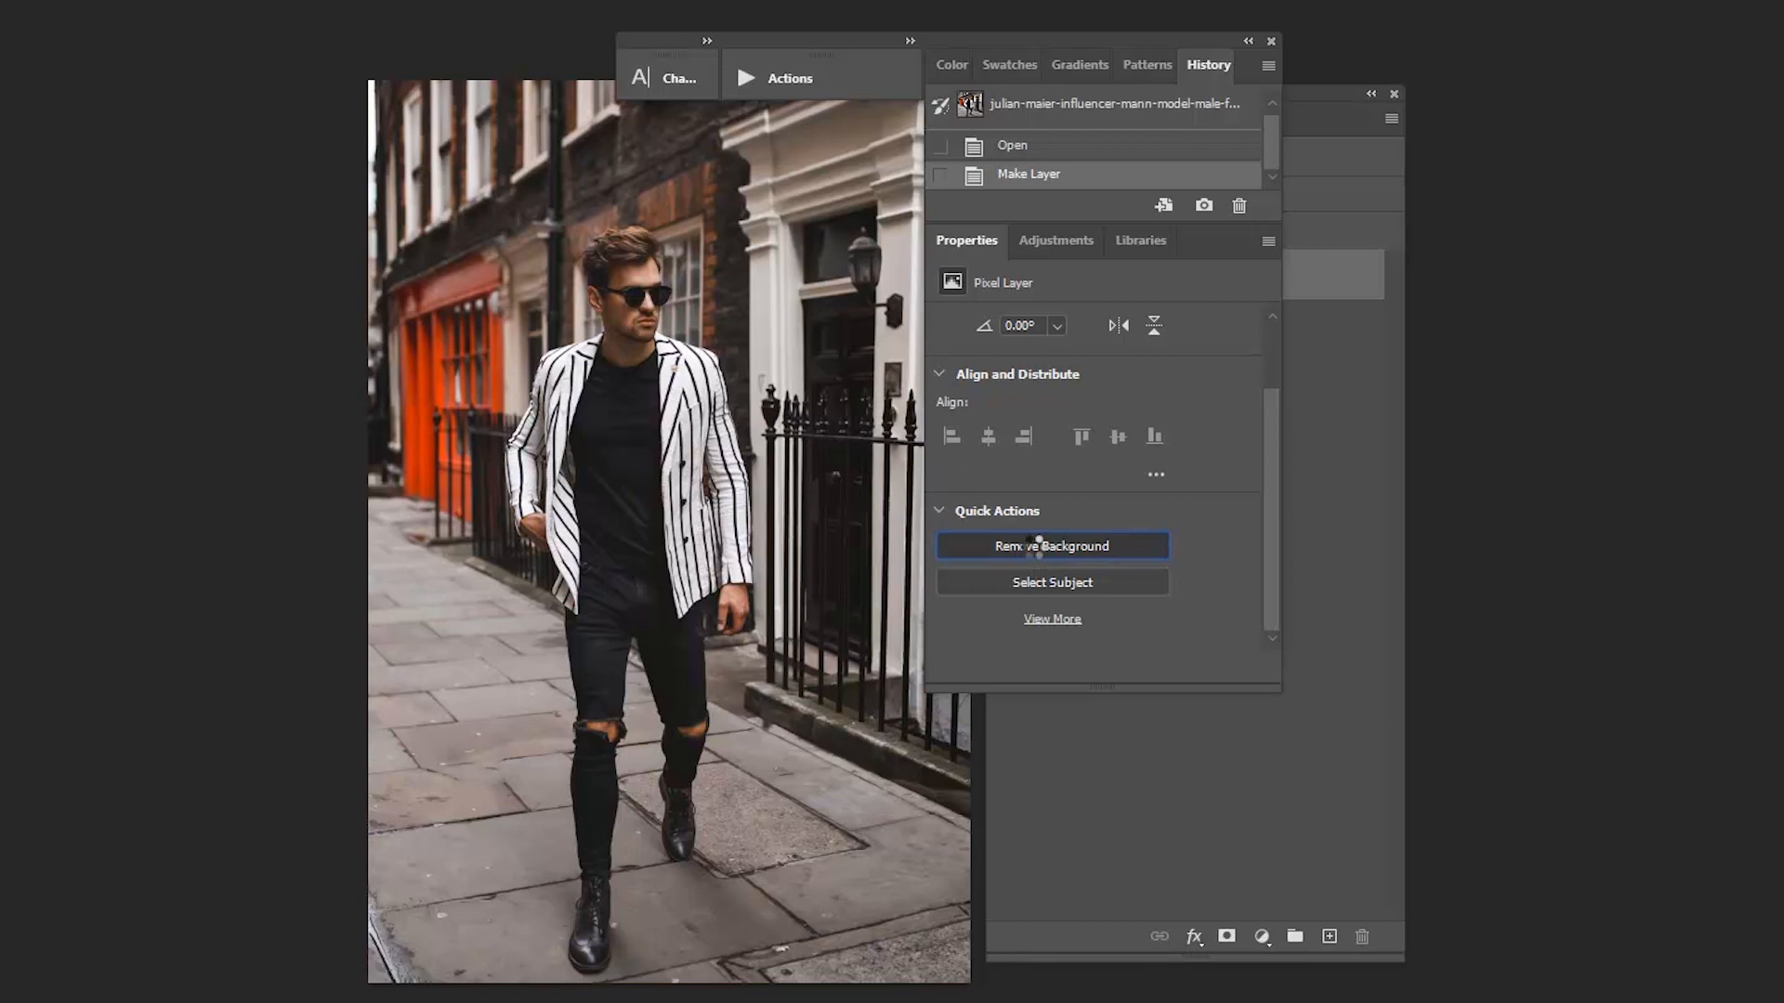
# - Remove the background with Quick Actions and toggle the subject mask off and on to compare
pyautogui.click(1051, 546)
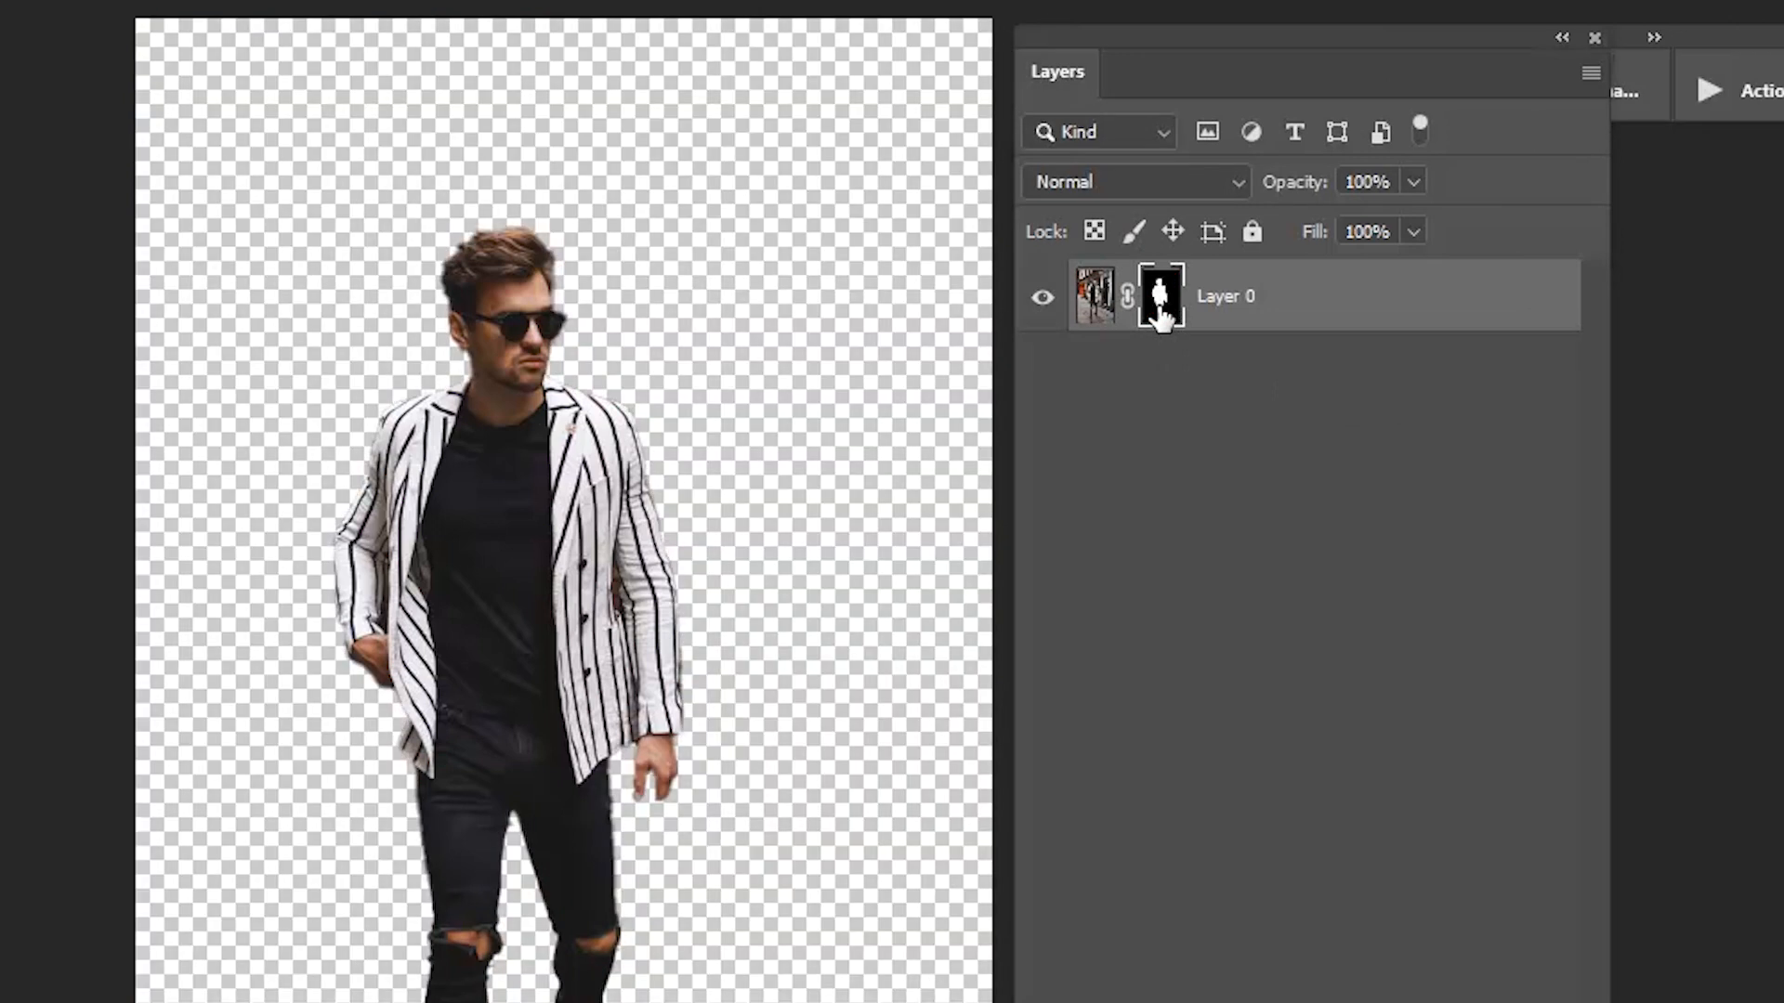
pyautogui.click(1159, 295)
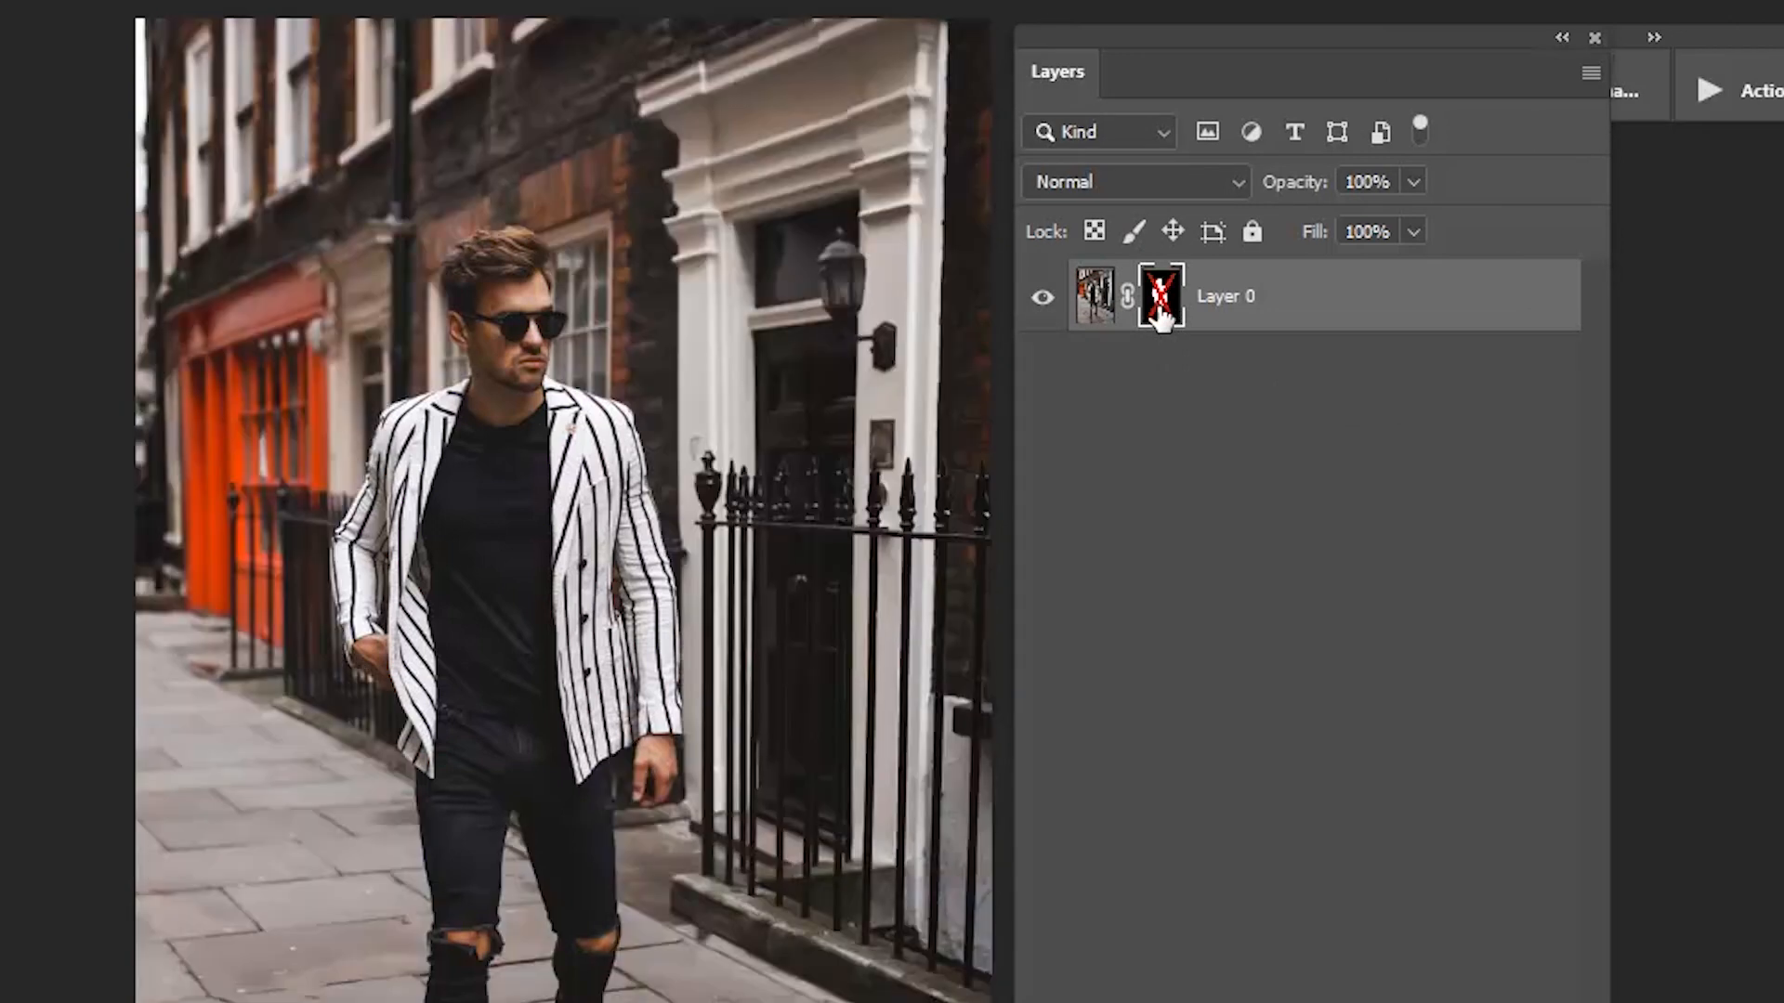
pyautogui.click(1159, 298)
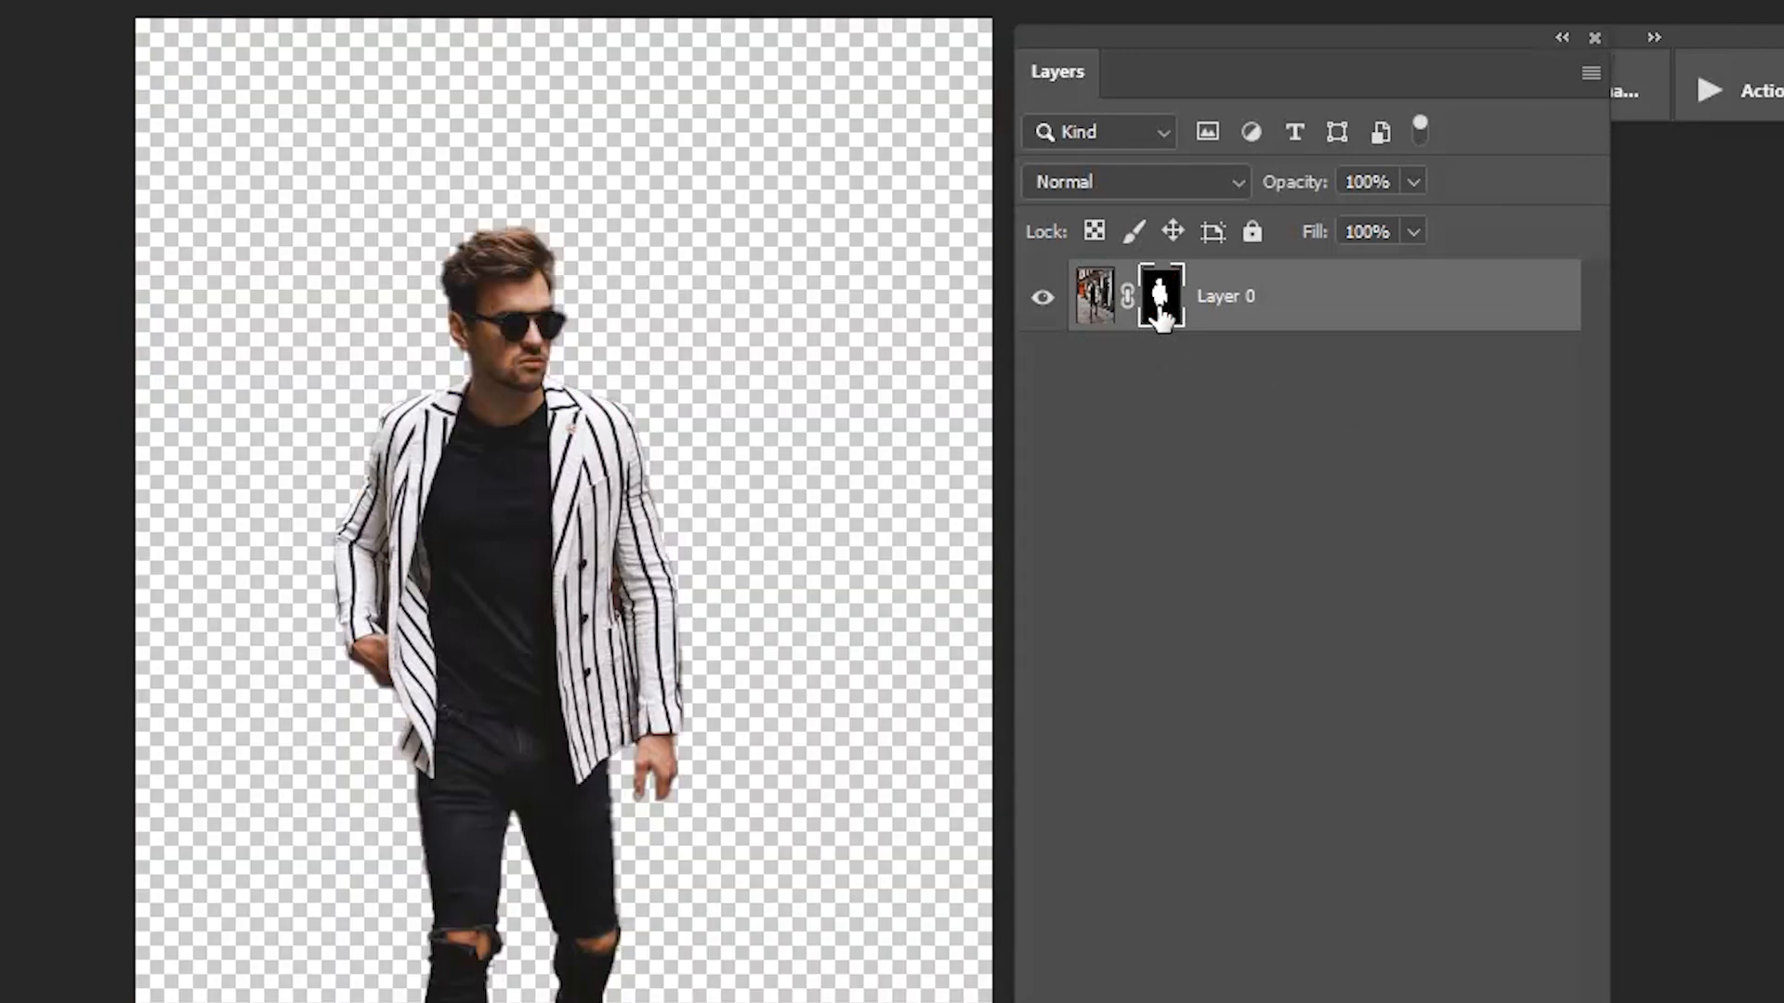
pyautogui.click(1158, 297)
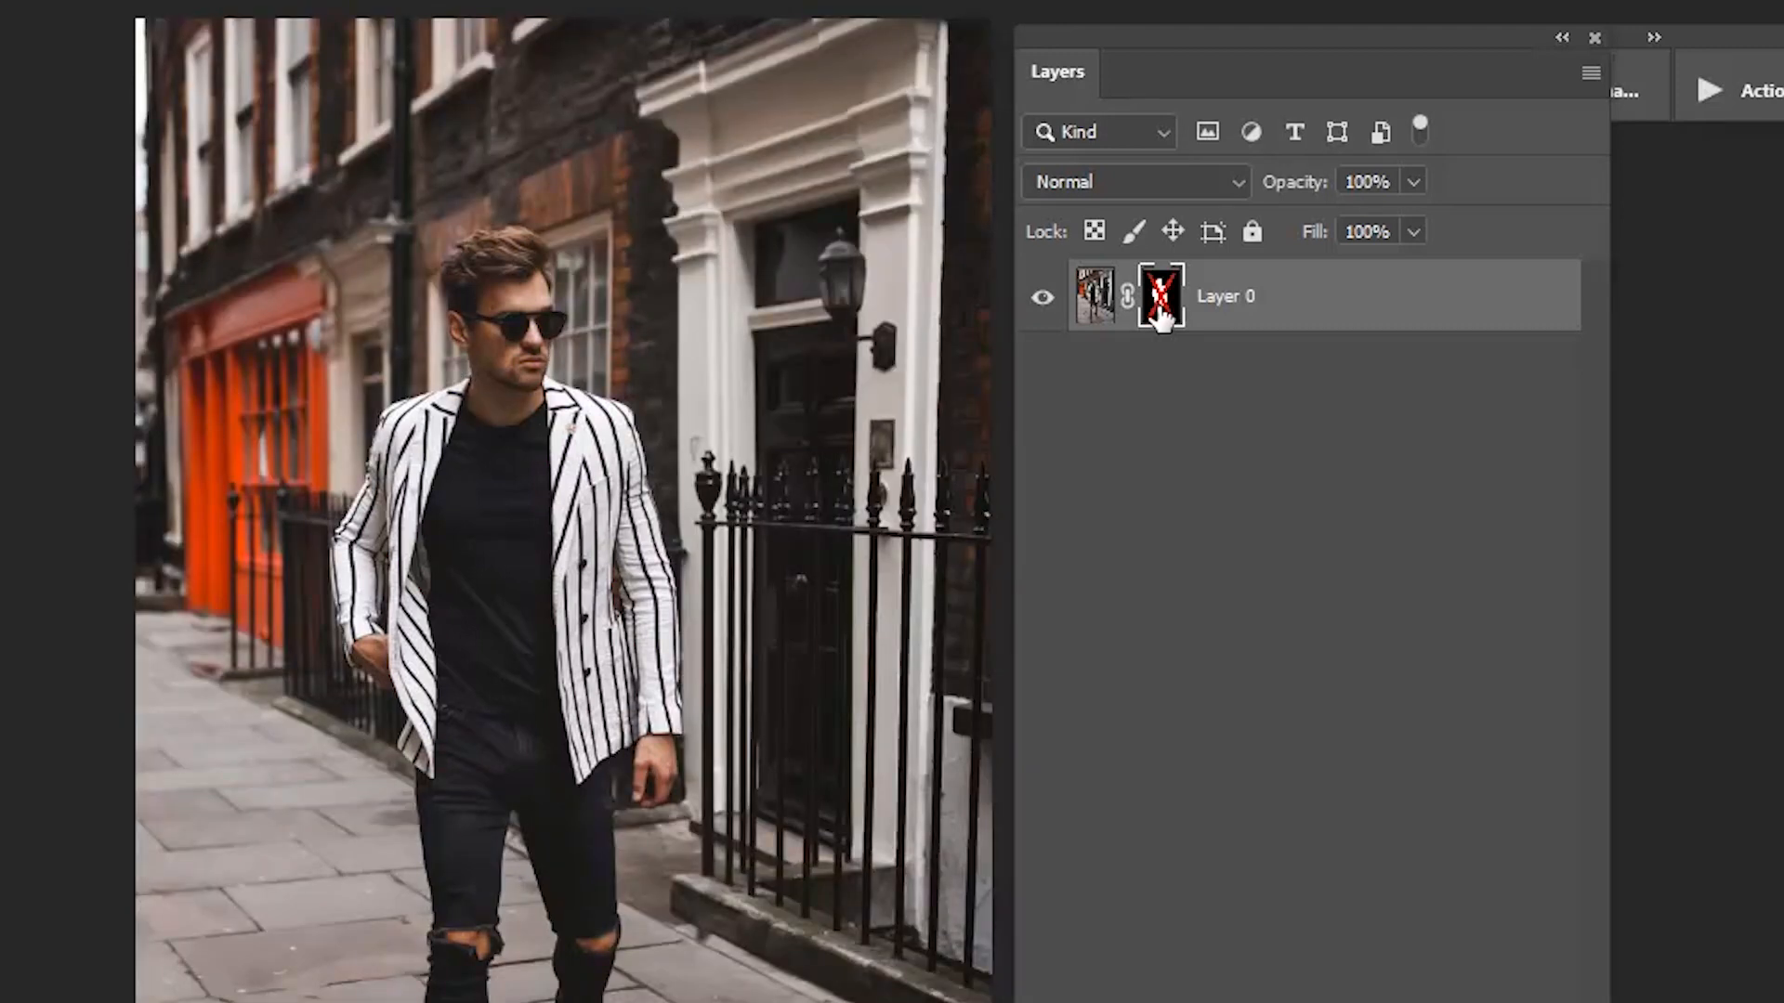
# - Add a Solid Color fill layer behind the man set to orange-red hex ea3427
pyautogui.click(1424, 948)
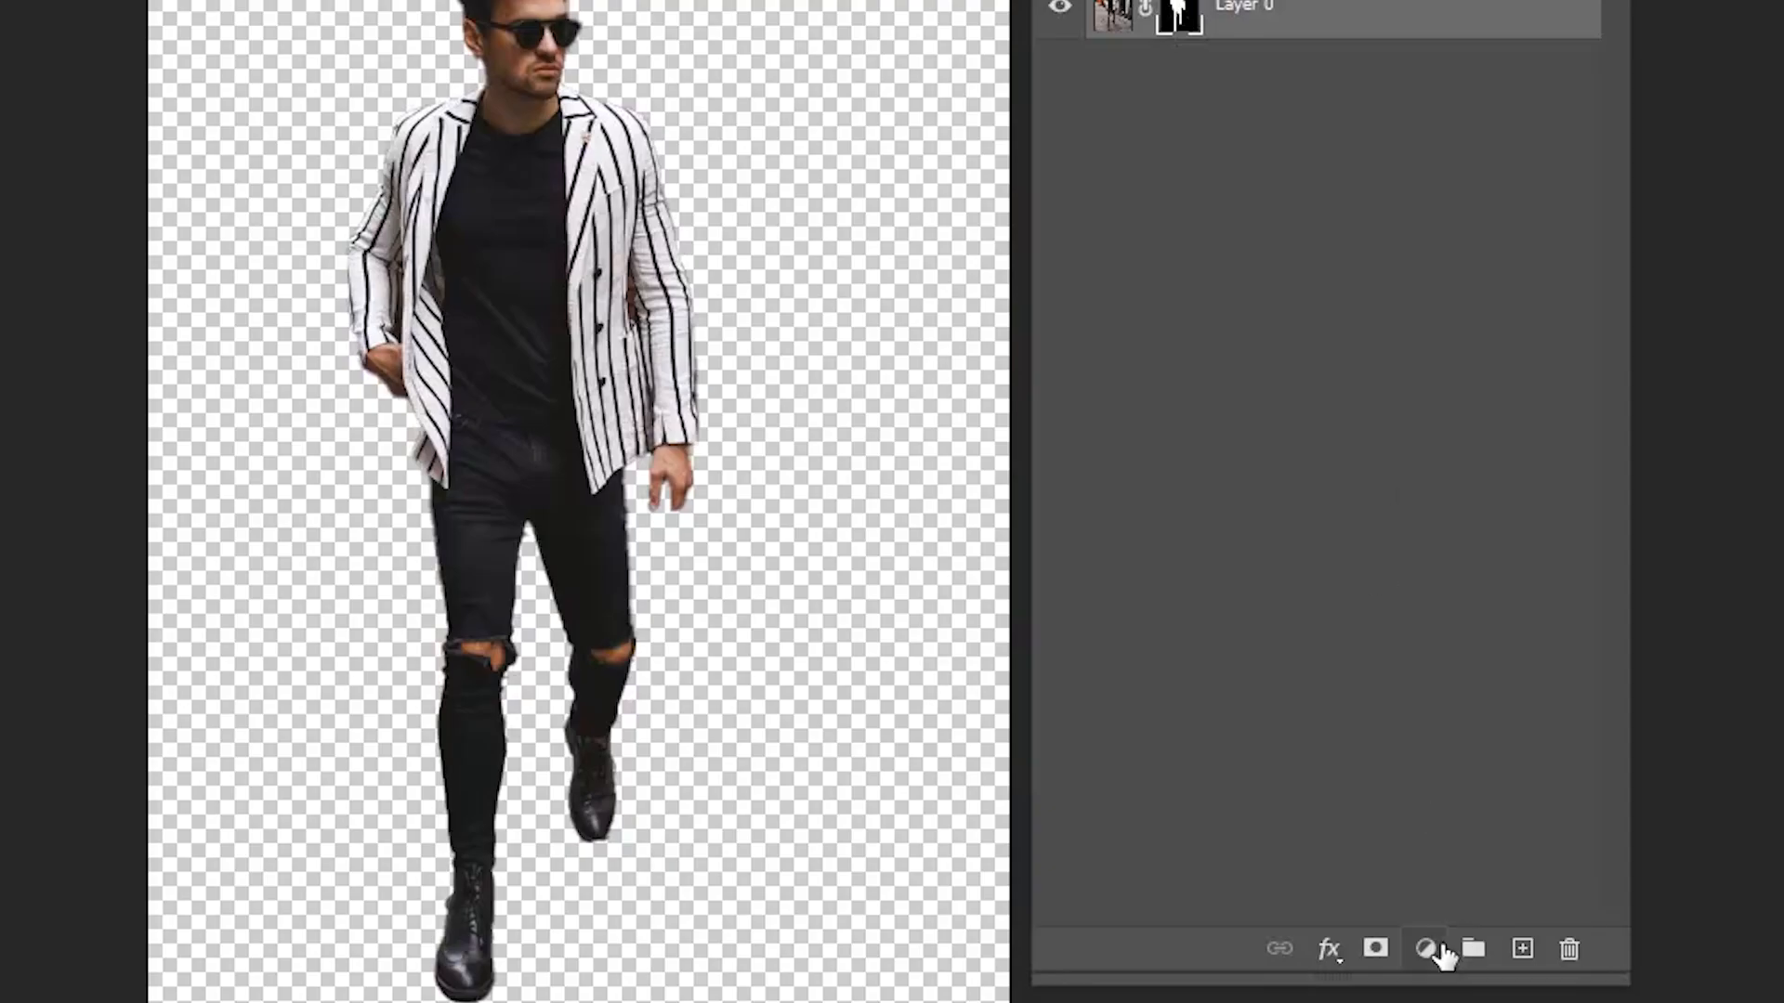
pyautogui.click(1424, 948)
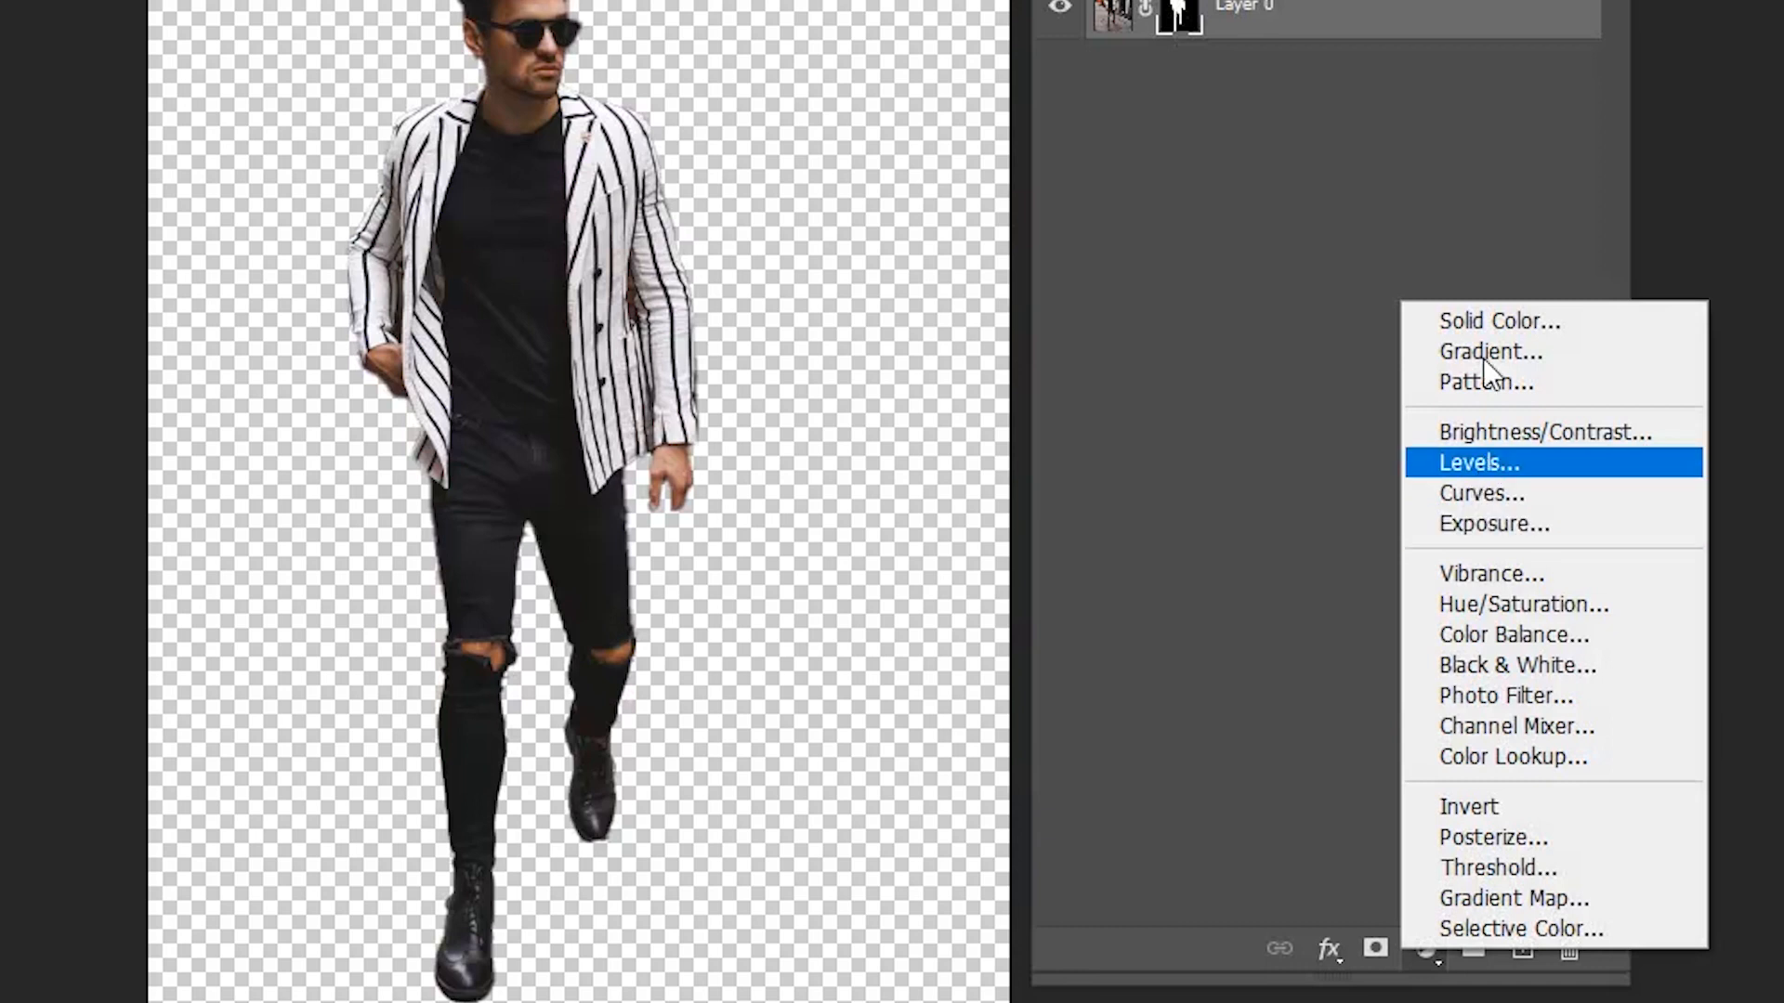
pyautogui.click(1500, 321)
pyautogui.write('74ea7f')
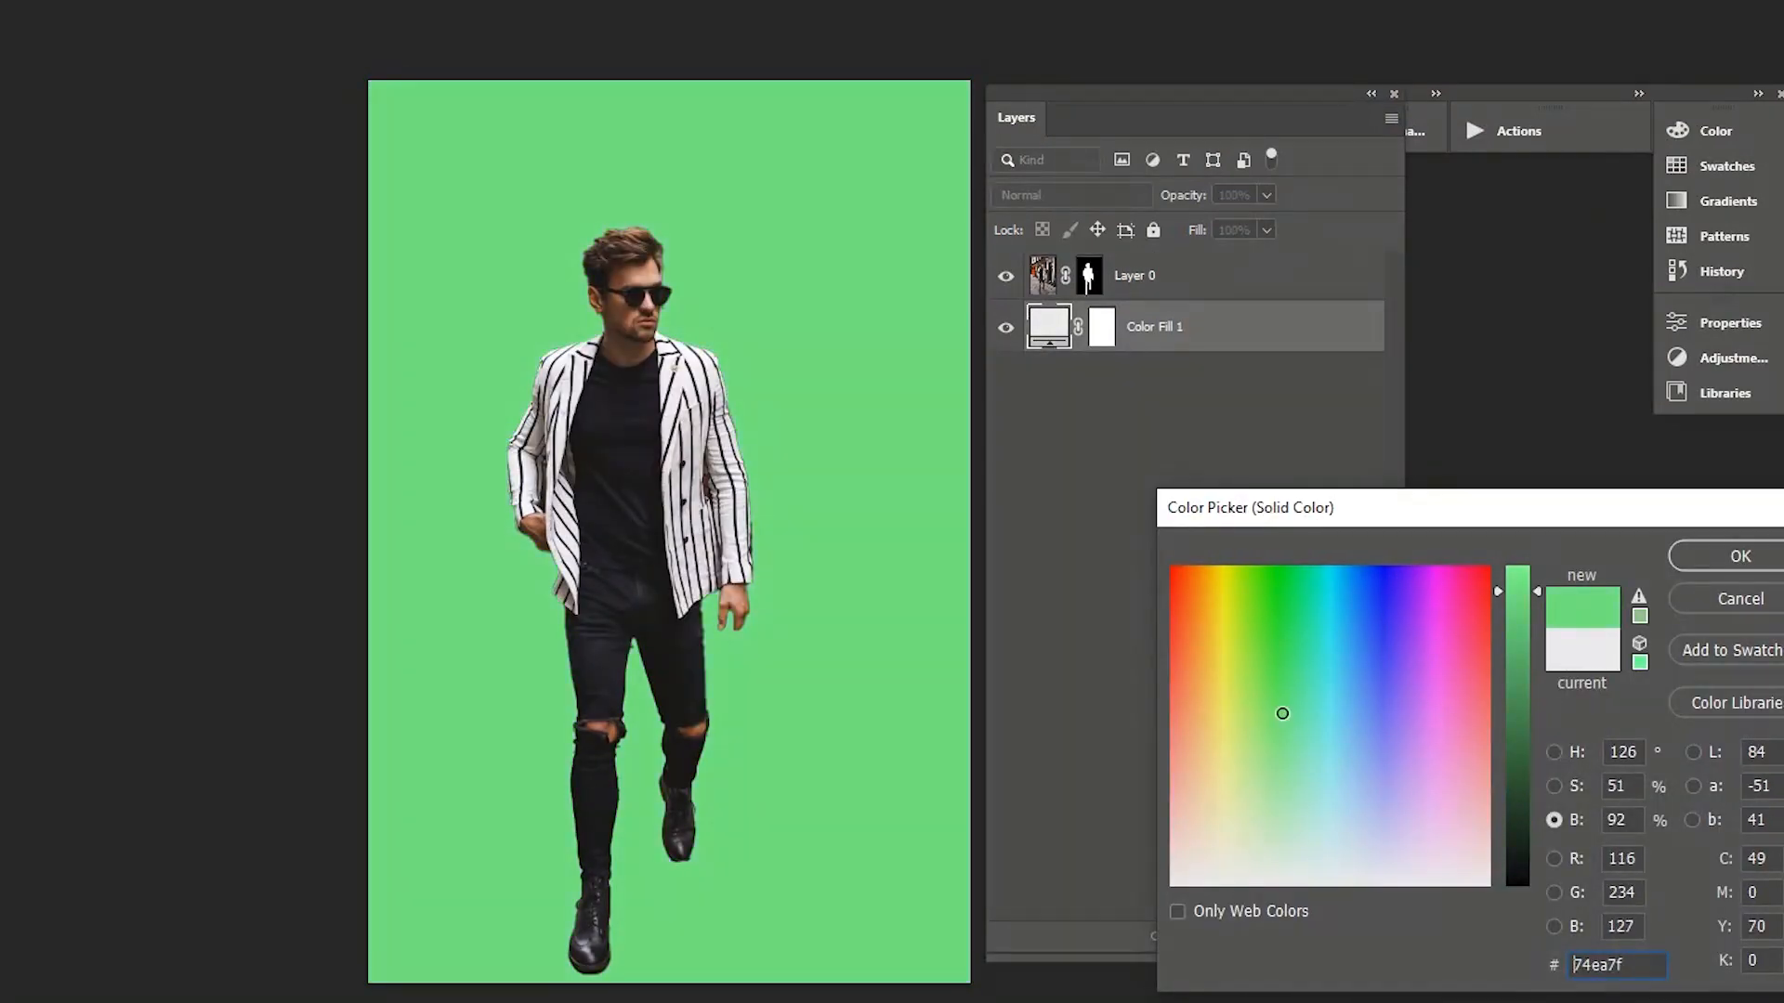
pyautogui.click(1175, 618)
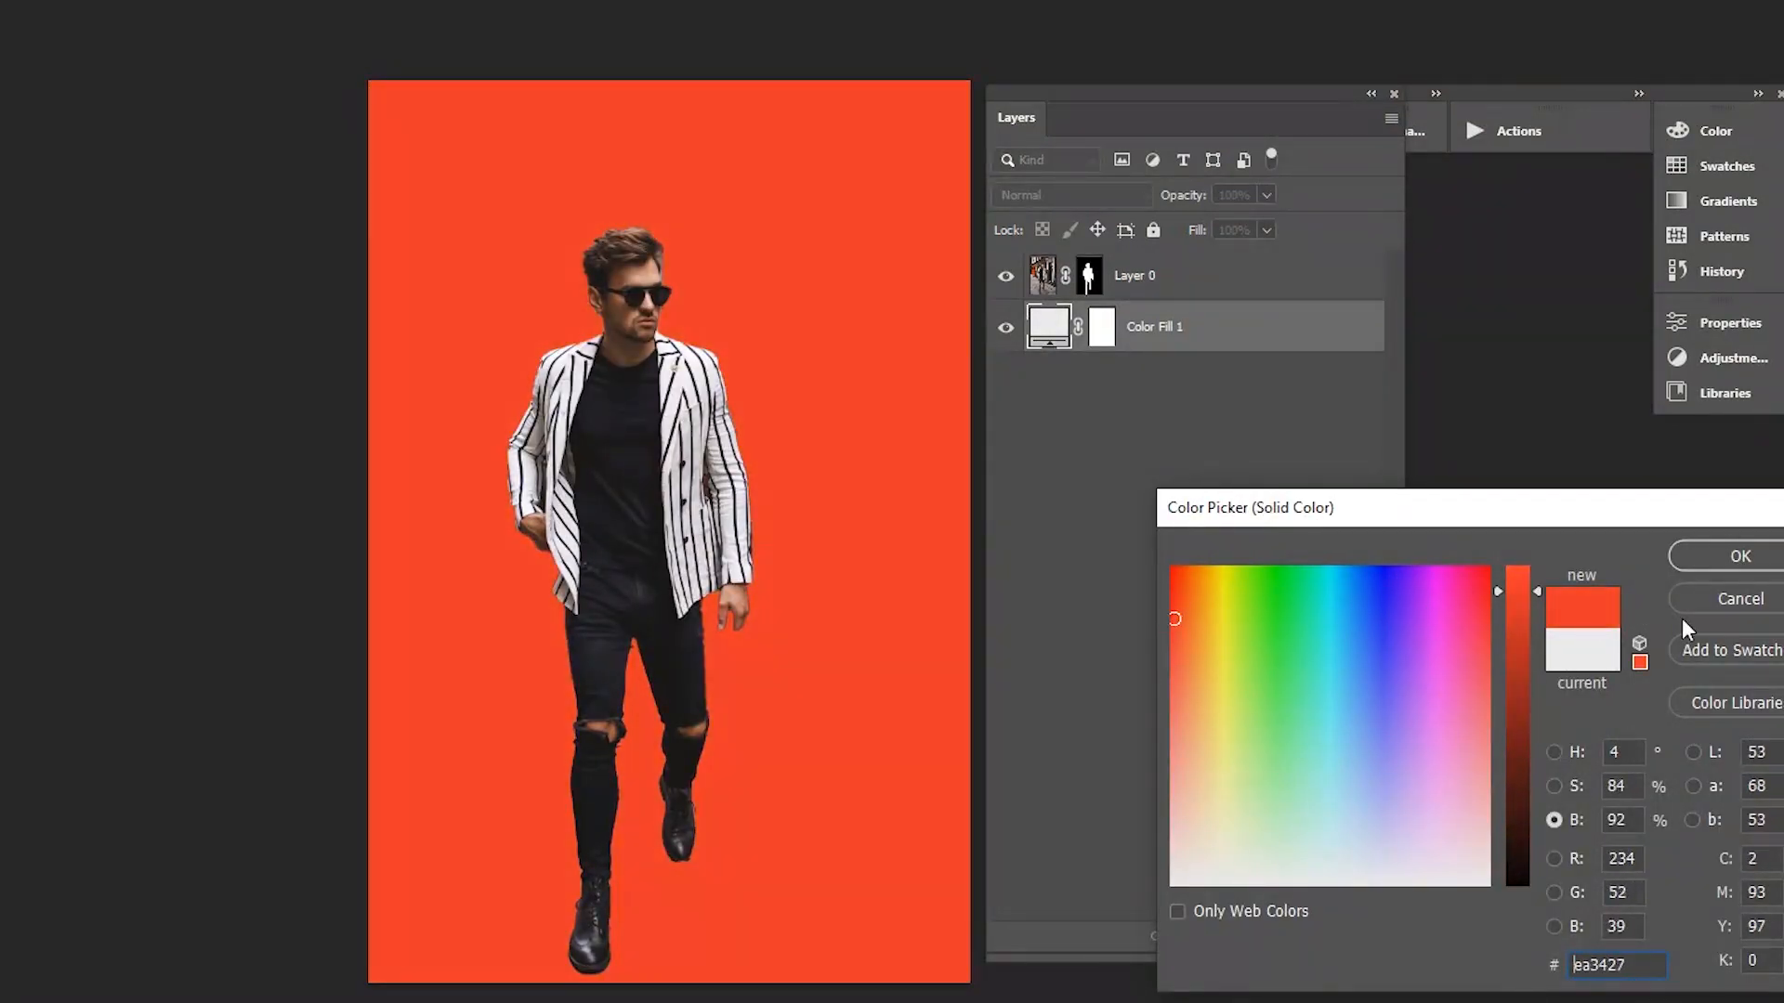